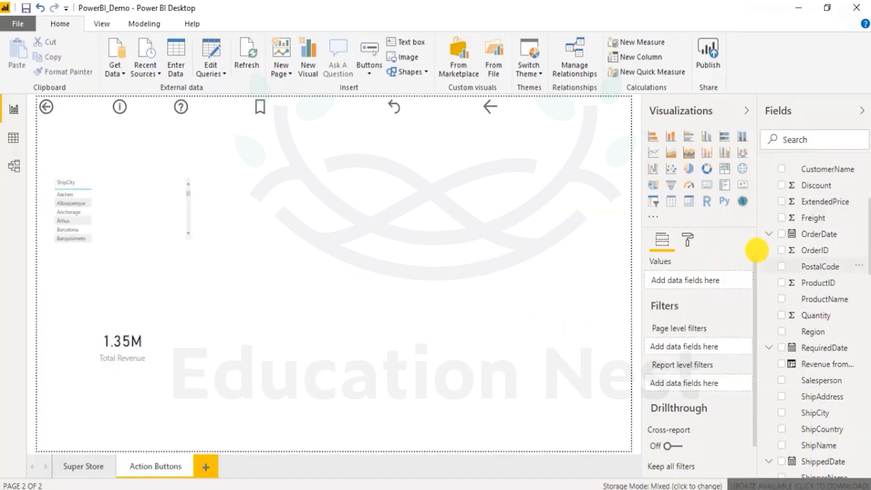
Step: Select the Total Revenue card and show the Total Revenue measure's DAX in the formula bar
click(121, 342)
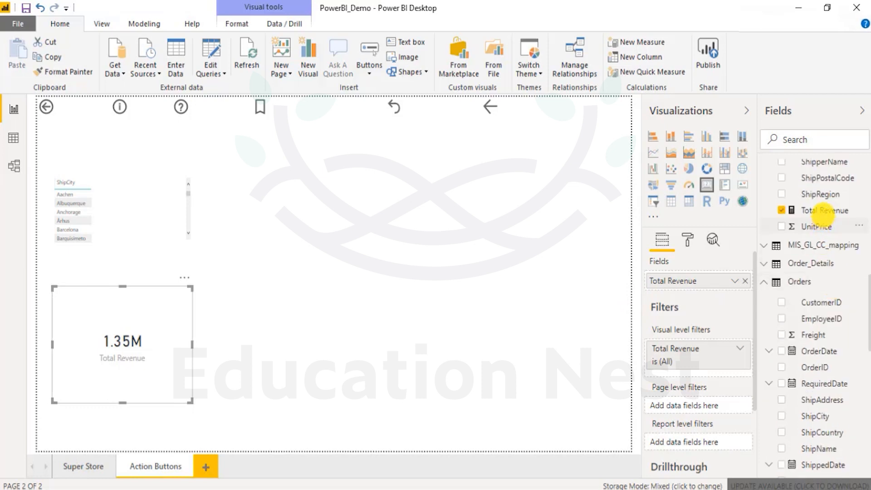
click(826, 210)
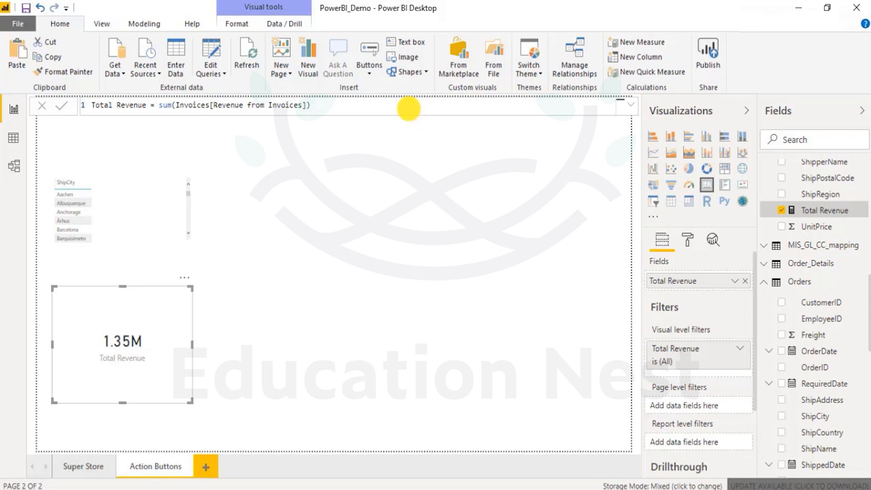
Step: Append & "PowerBI" to the Total Revenue formula and commit, so the card reads 1354458.59PowerBI
text(&)
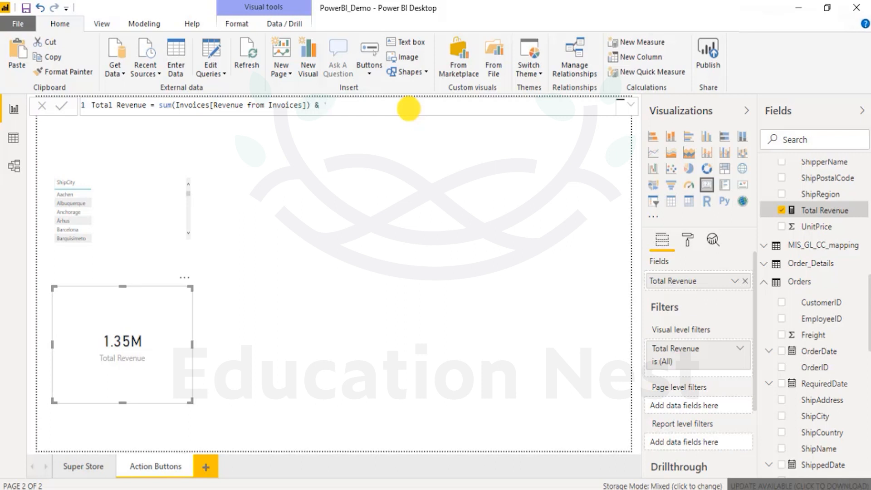
text(Power)
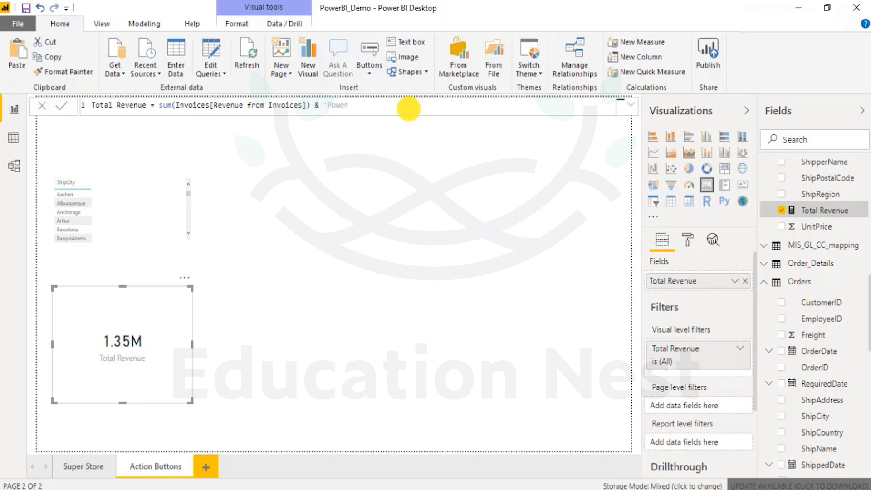
text(BI')
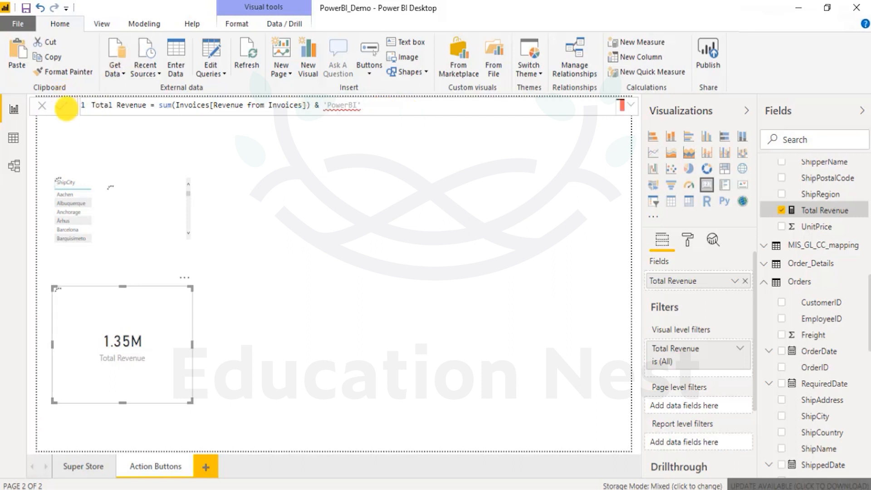
click(66, 106)
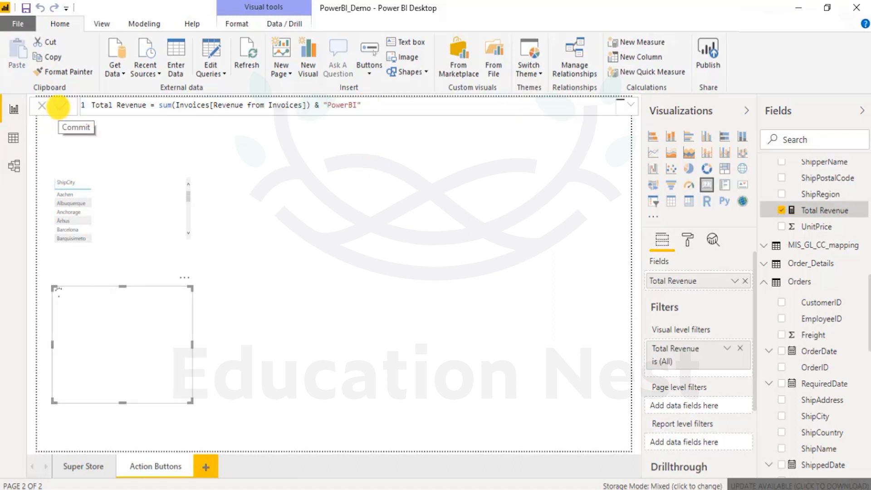
click(57, 106)
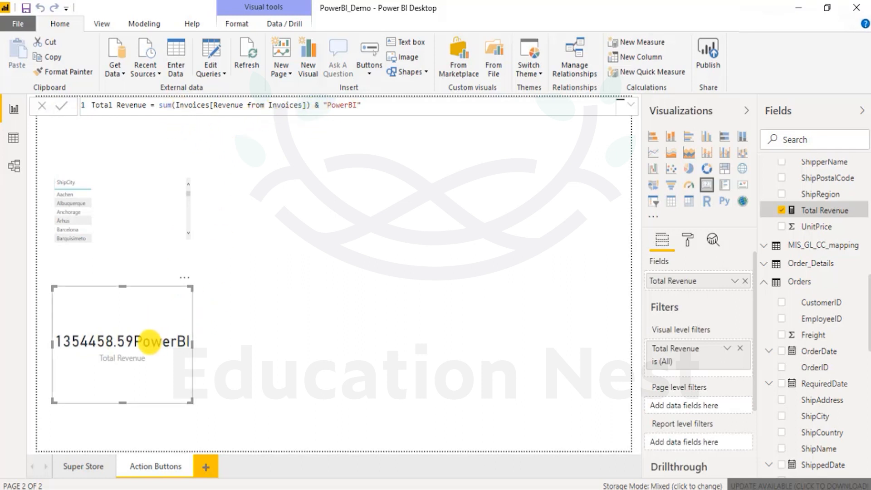
mouse_move(366, 361)
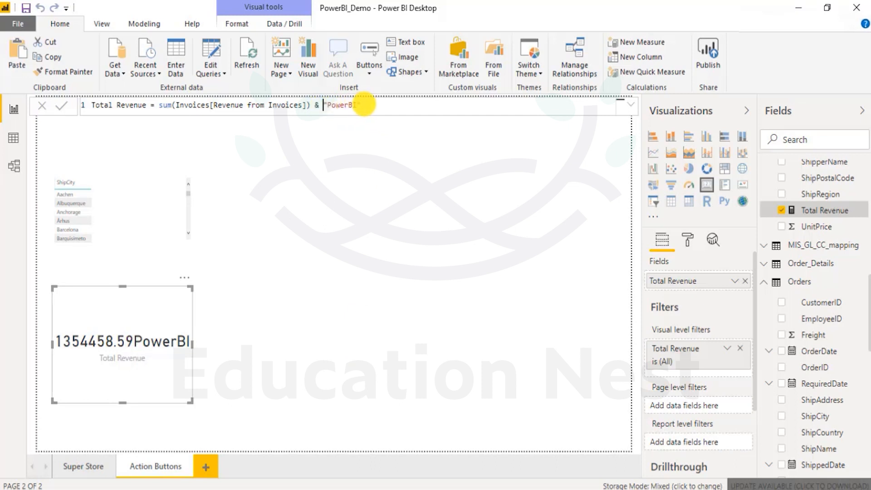
Step: Insert & " Students " before "PowerBI" in the Total Revenue formula
text(")
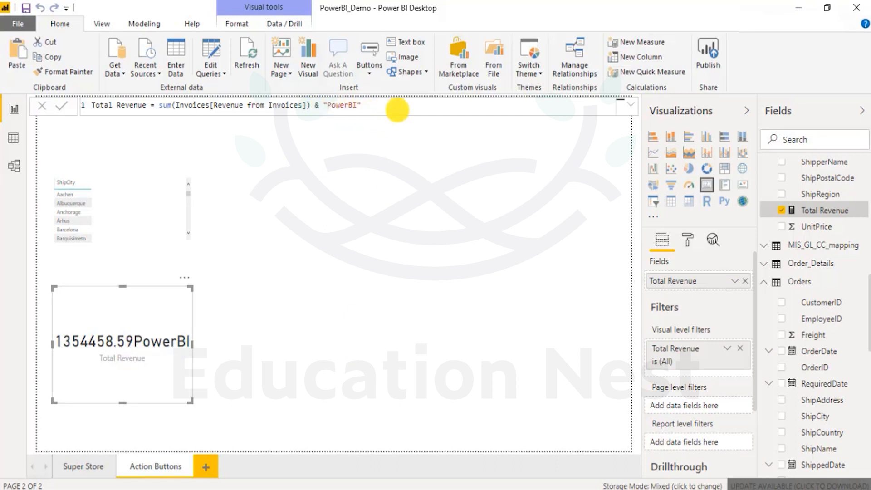
text("" &)
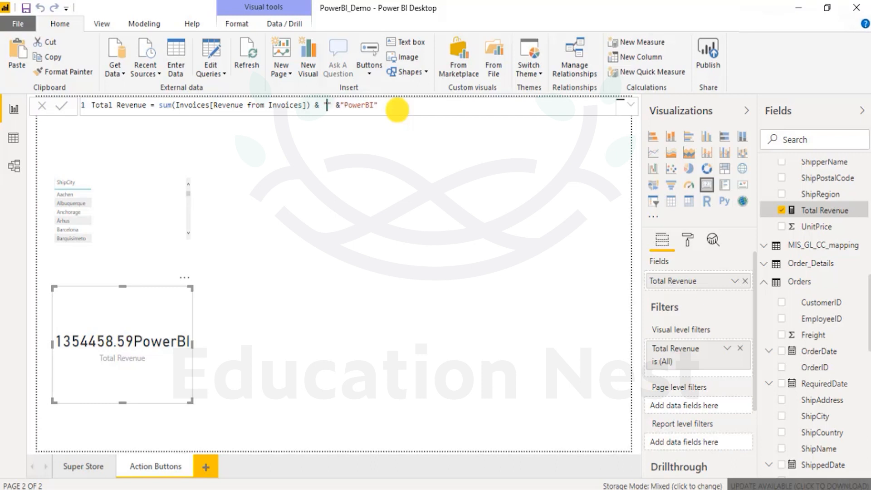
text("St)
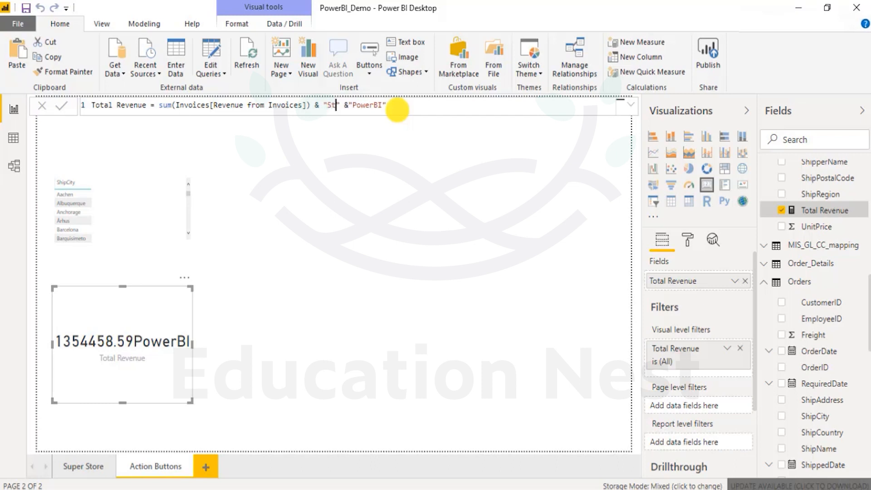
key(Backspace)
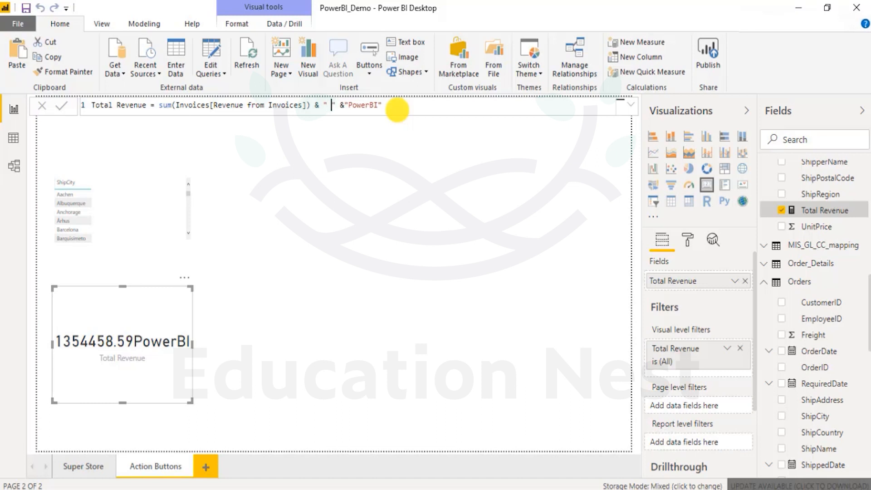
text(Students)
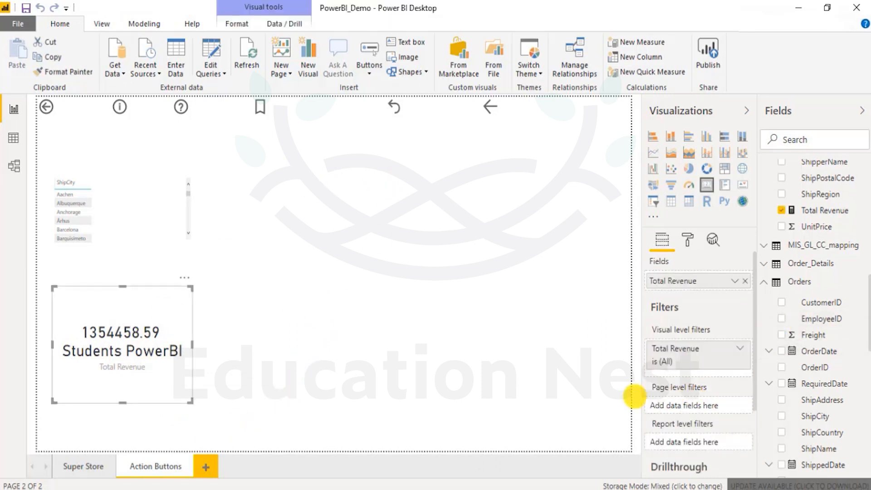
mouse_move(192, 272)
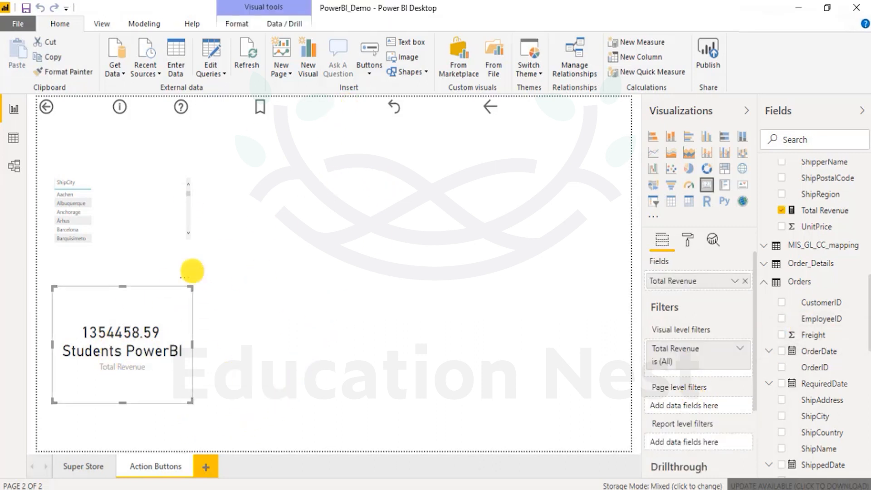
mouse_move(311, 339)
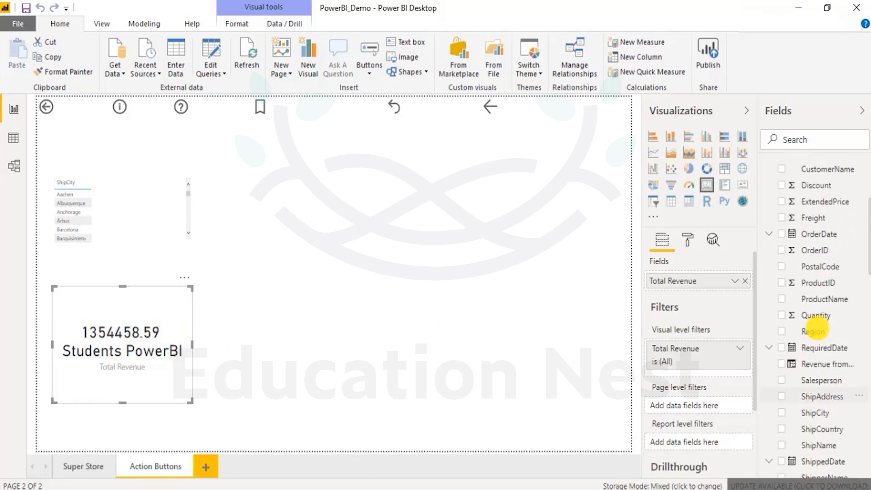
mouse_move(93, 359)
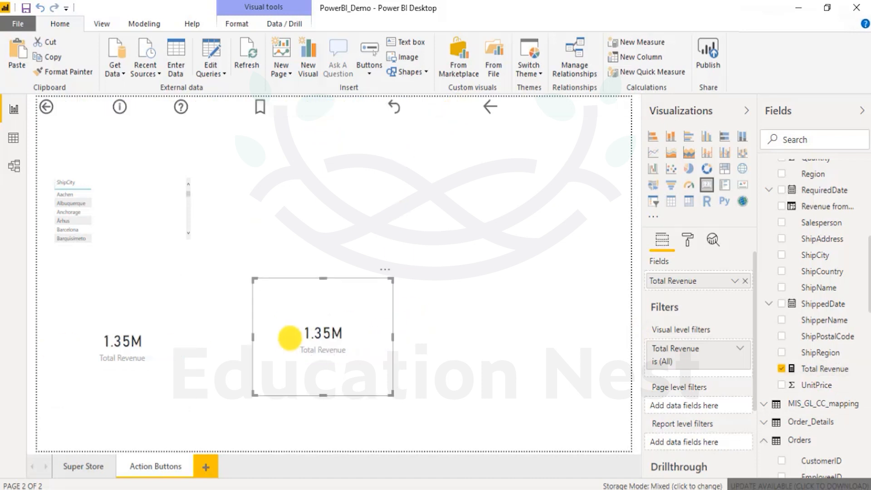
mouse_move(365, 369)
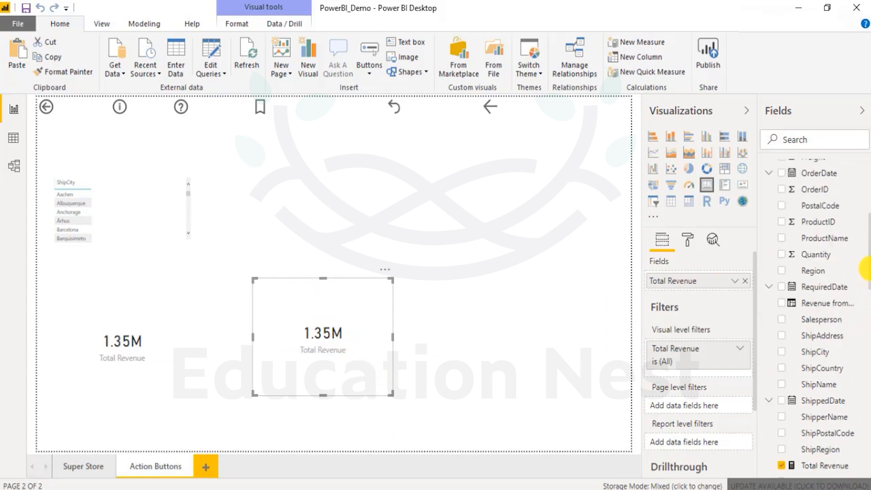
Step: Create a new measure in the Invoices table and select its default name
right_click(802, 225)
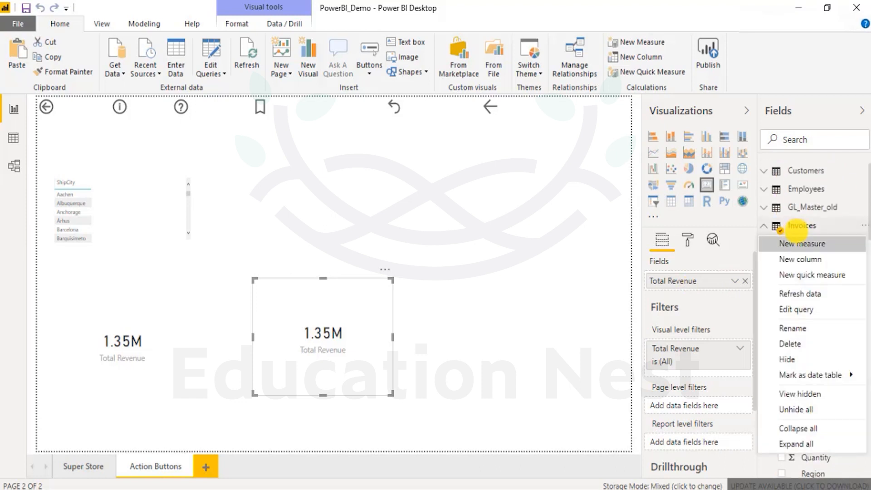
click(801, 225)
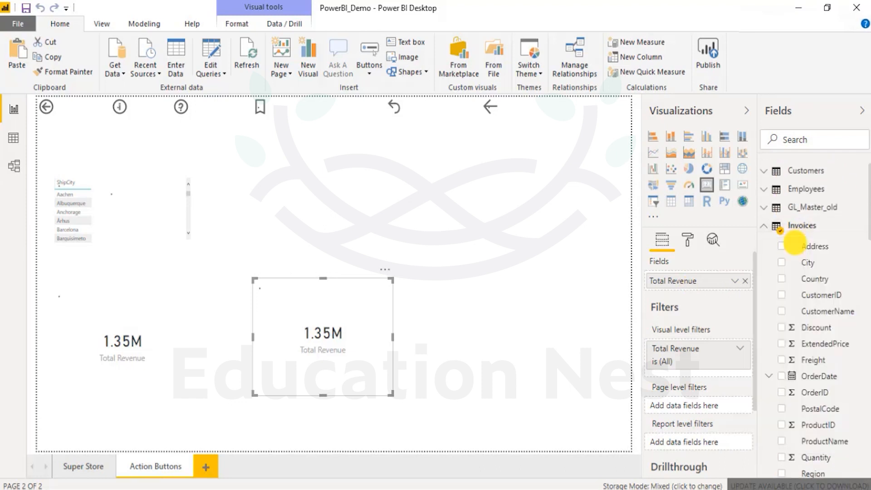
click(641, 41)
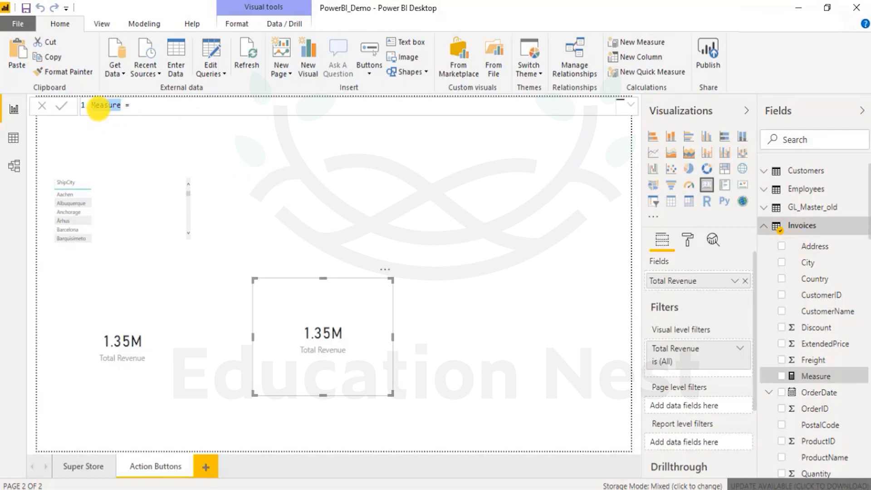
Step: Define Multiplication = (8*5) + 3 and show it on the card, displaying 43
text(Multiplication =)
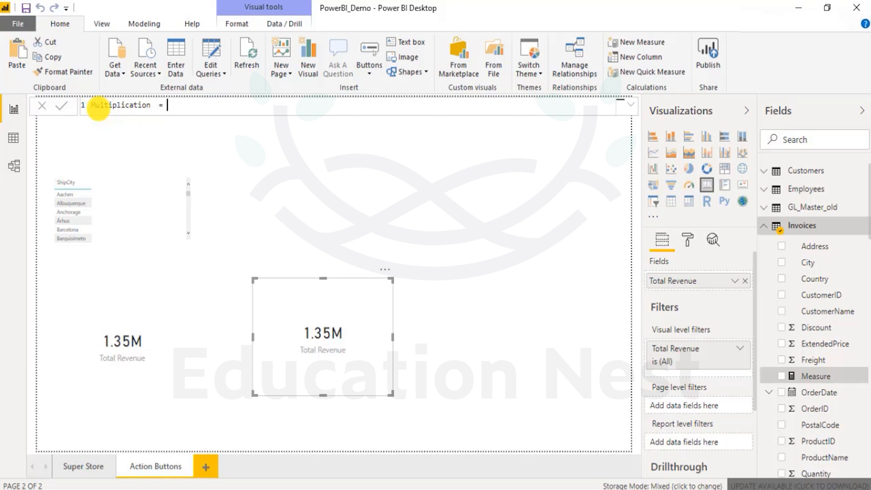
text((8)
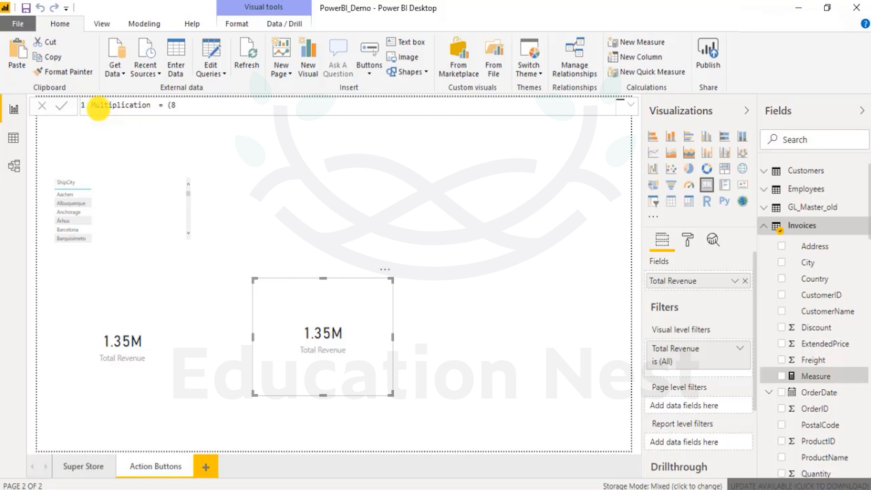
text(*5) +)
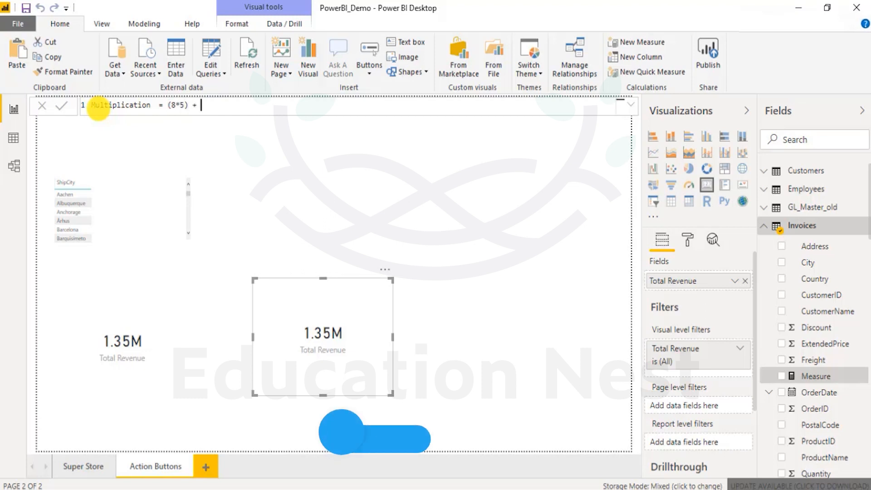
text(3)
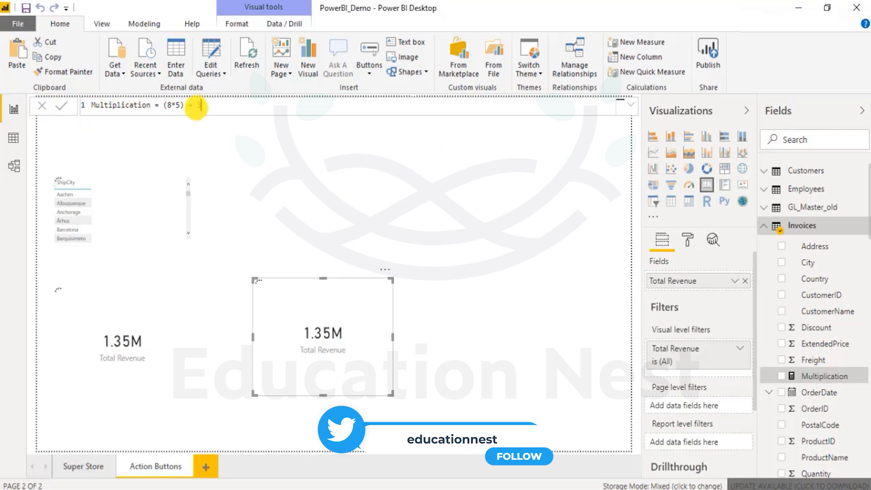
text(+ 3)
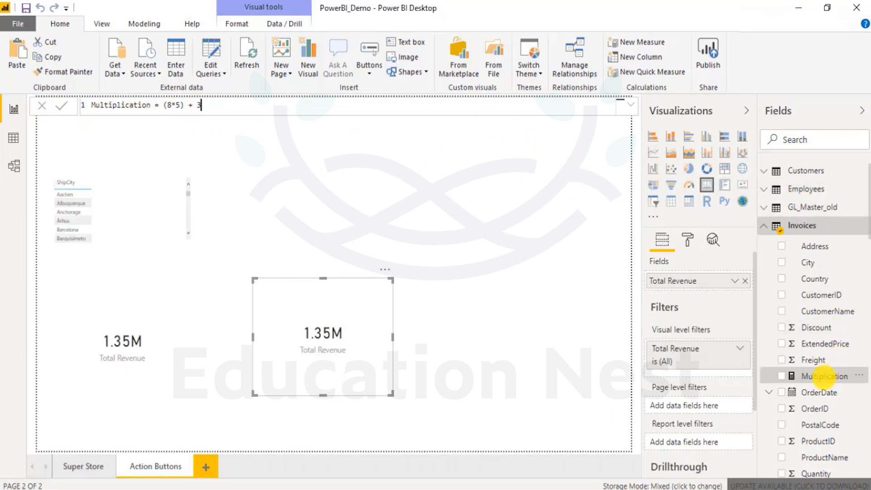
click(782, 376)
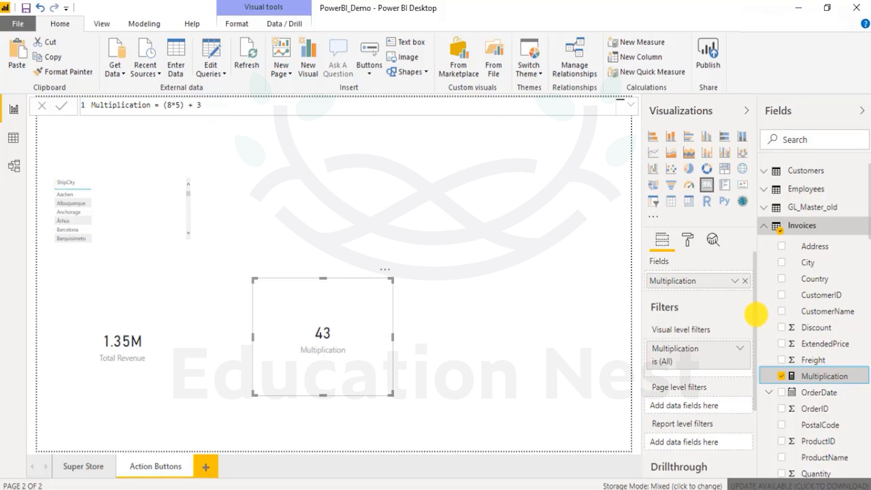
mouse_move(303, 326)
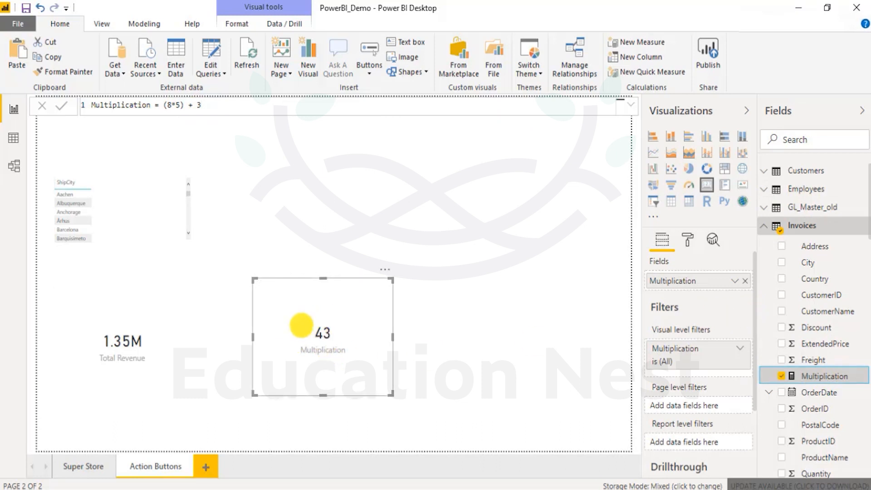
Step: Rewrite the Multiplication formula from (8*5) / 10 to (8*5) - 40
double_click(128, 105)
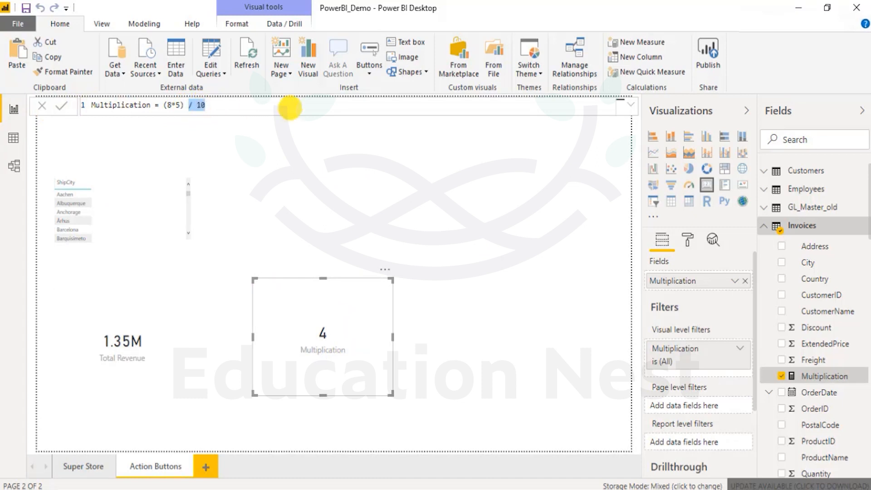
text(-4)
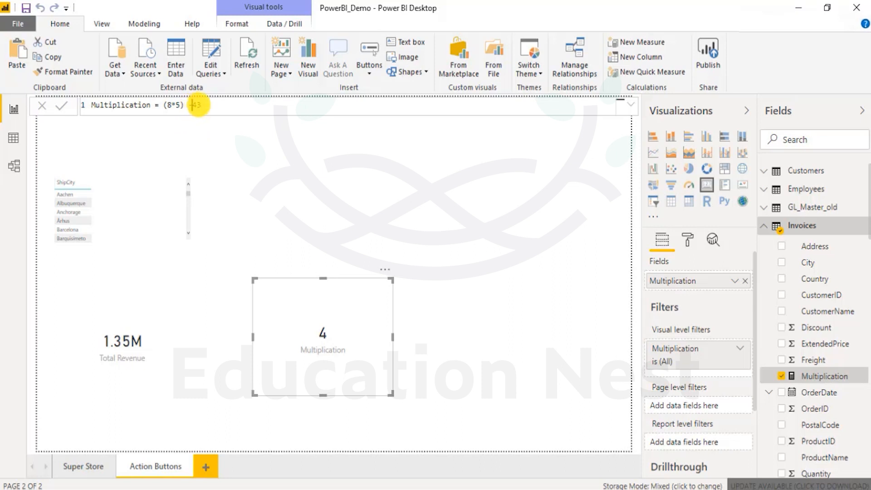
text(- 4)
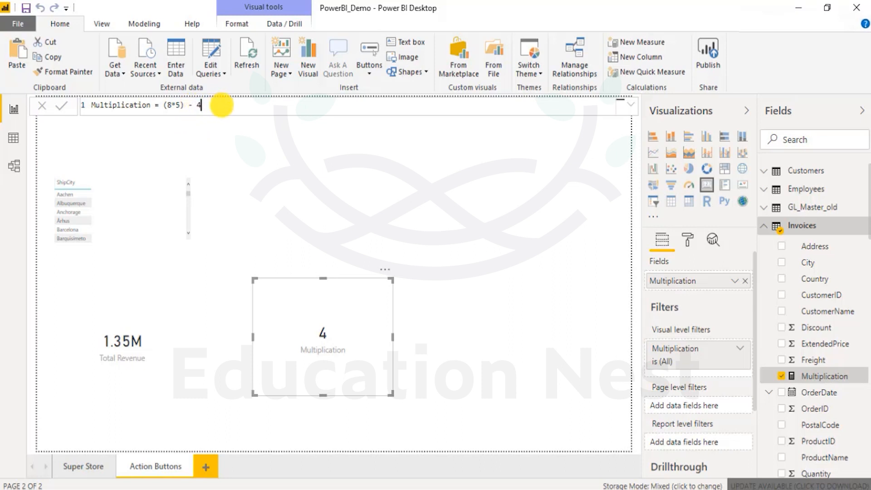
text(0)
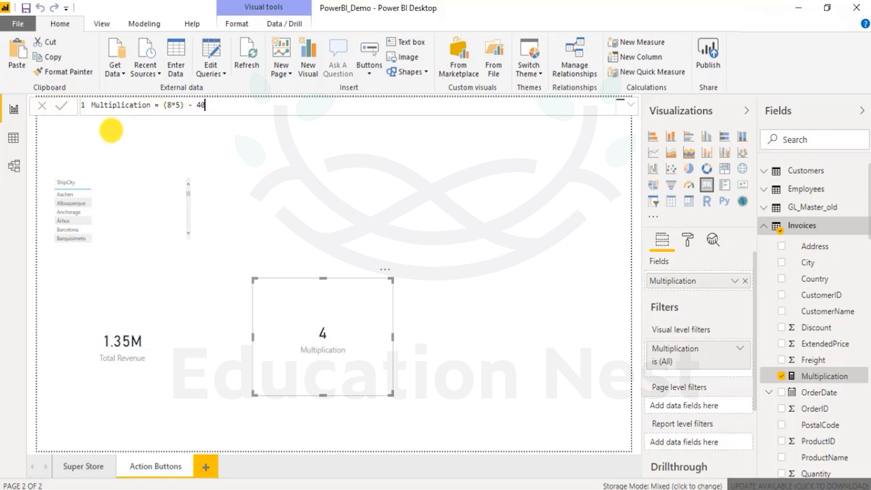
mouse_move(398, 360)
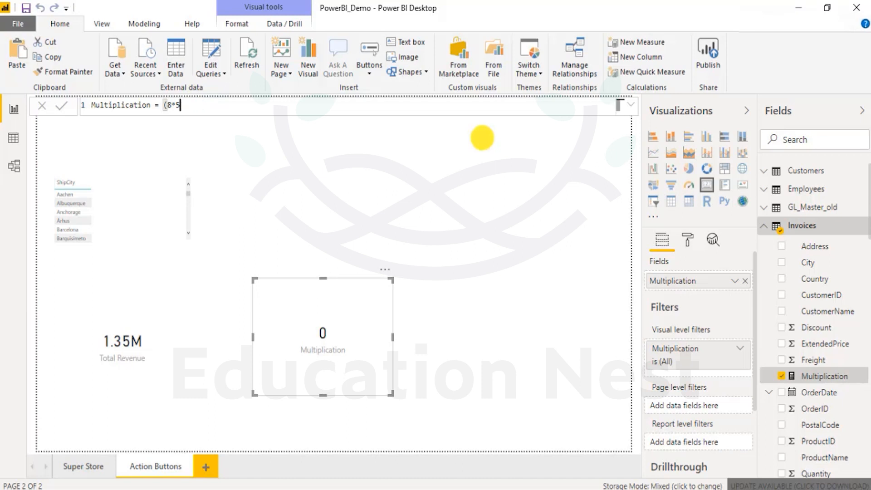
Step: Change Multiplication to if((8*5) = 40, true, false) and commit, so the card shows True
text(if)
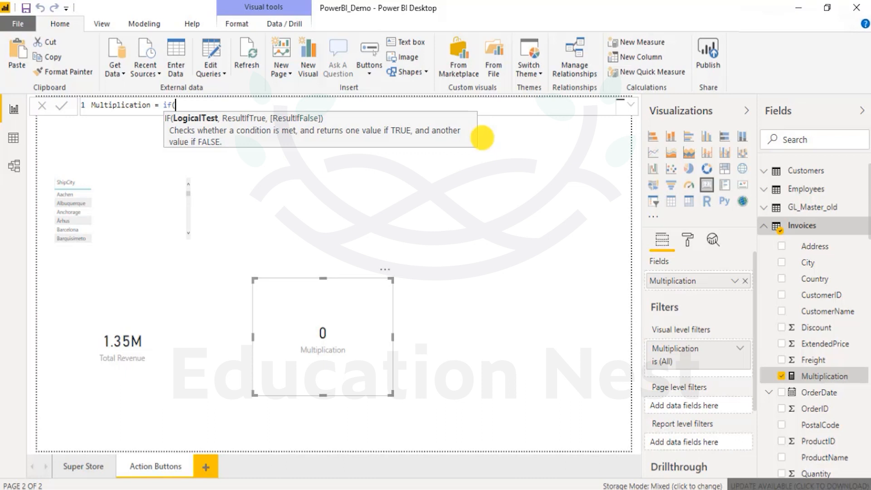
text(()
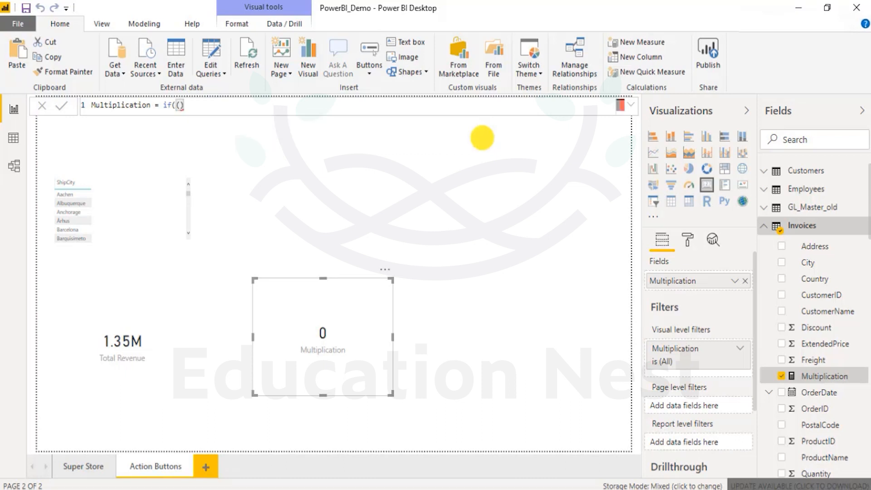
text(8)
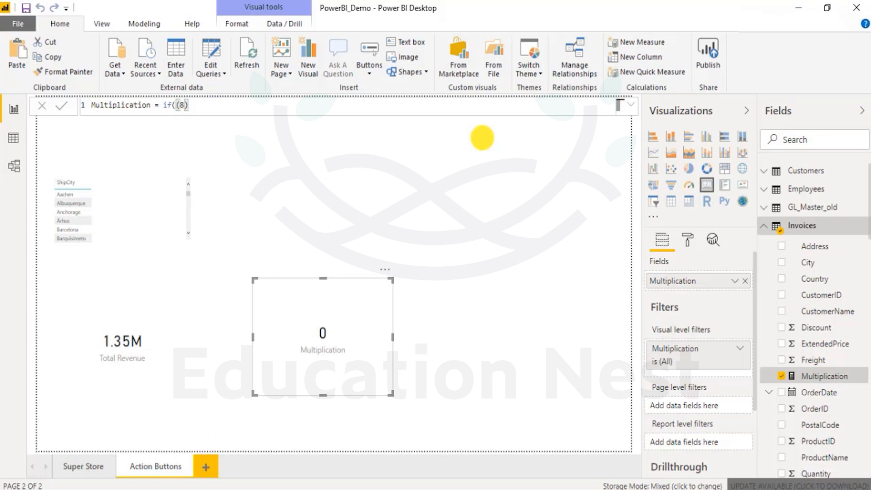
text(*5)
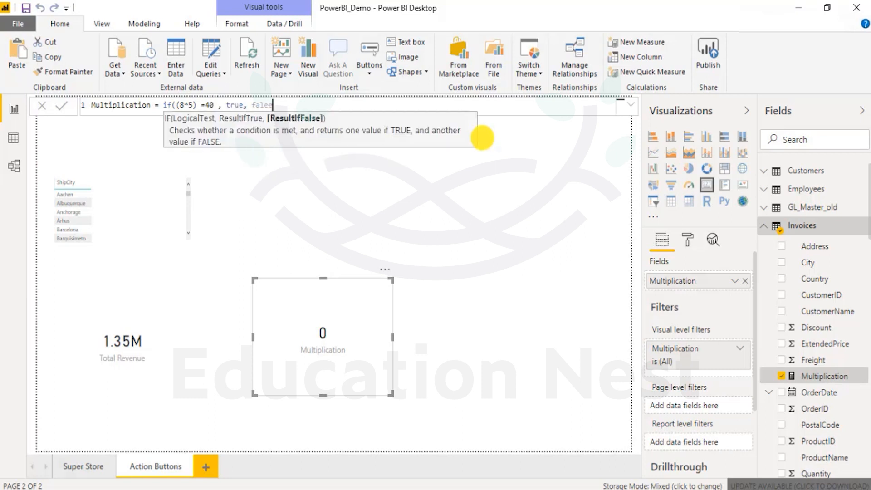
text(false)
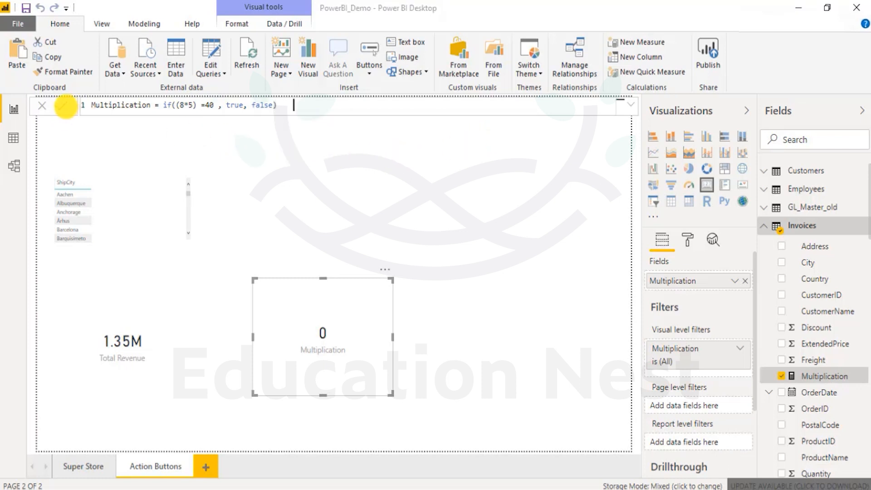
mouse_move(64, 106)
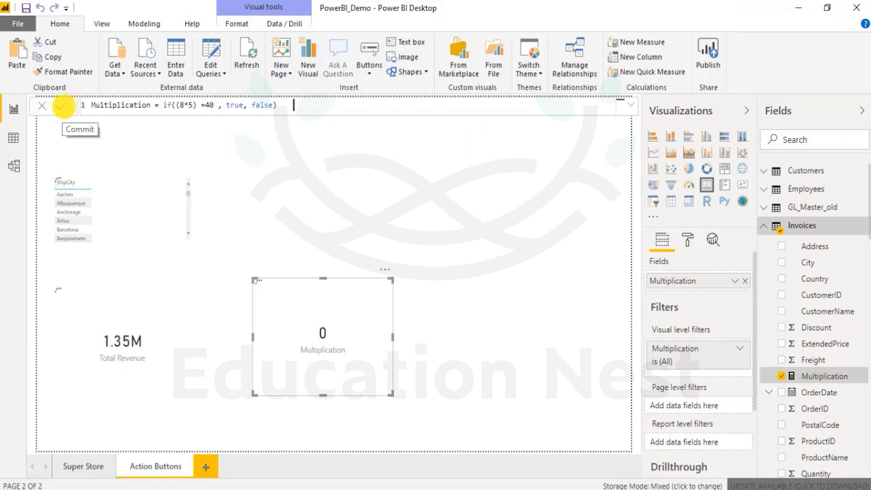
click(63, 106)
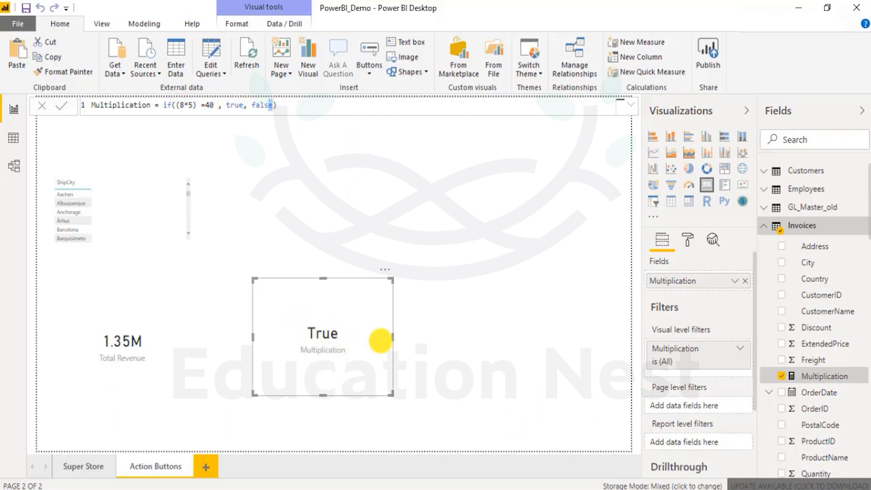
mouse_move(596, 342)
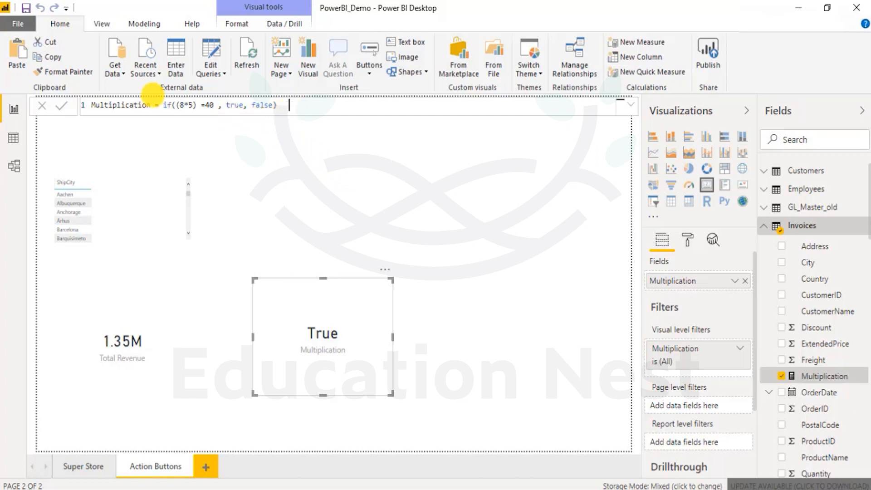
mouse_move(309, 222)
text(!)
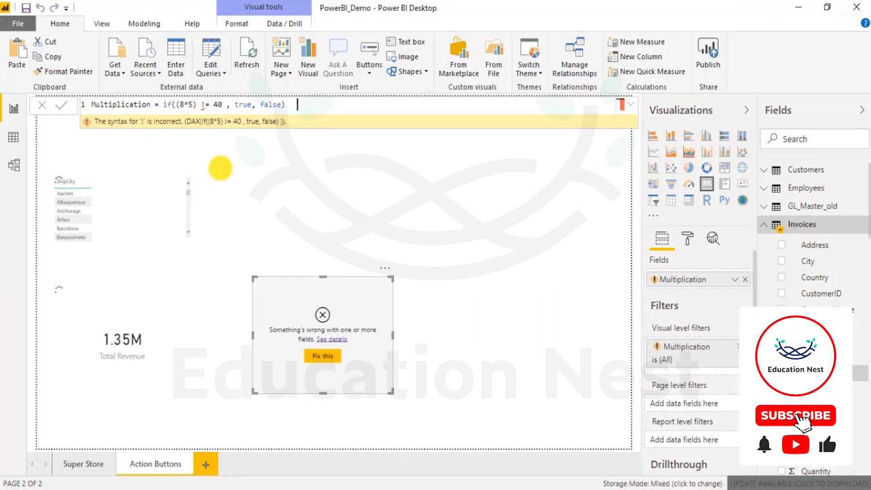
Step: Start correcting the invalid != 40 operator that caused the syntax error
click(794, 415)
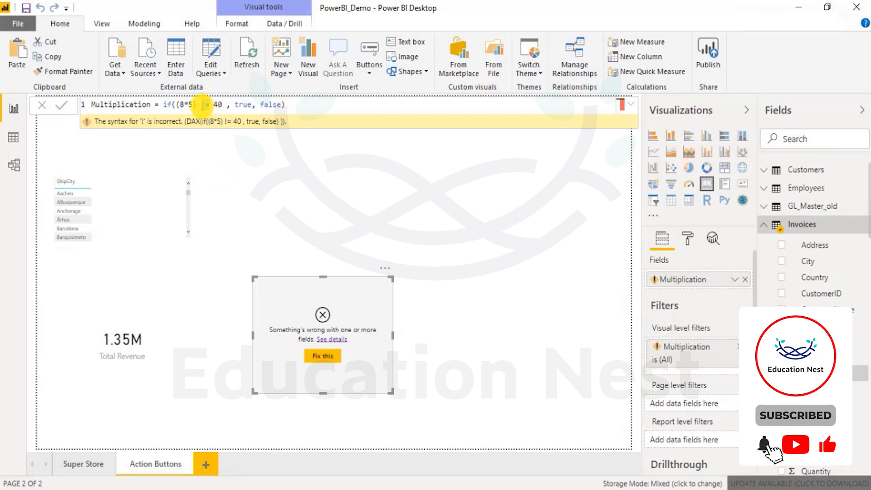